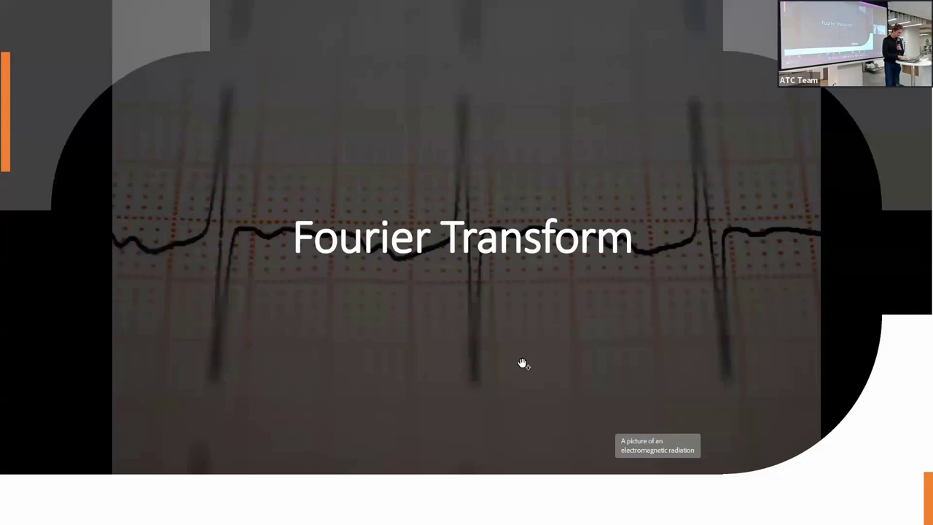
Advance to the 'What is Fourier Transform?' slide with its definition bullets and sine-wave diagrams.
key(Right)
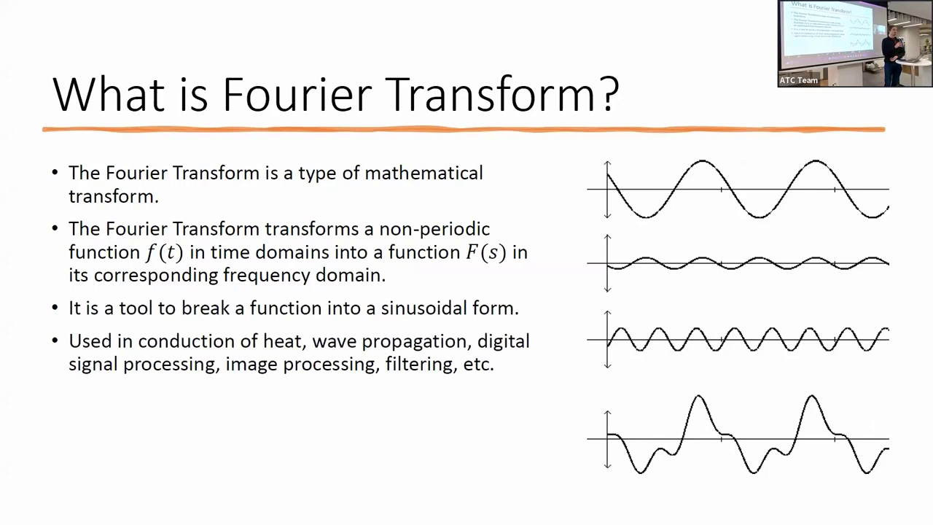
Advance to the smoothie-to-recipe analogy slide showing the discrete summation formula.
key(right)
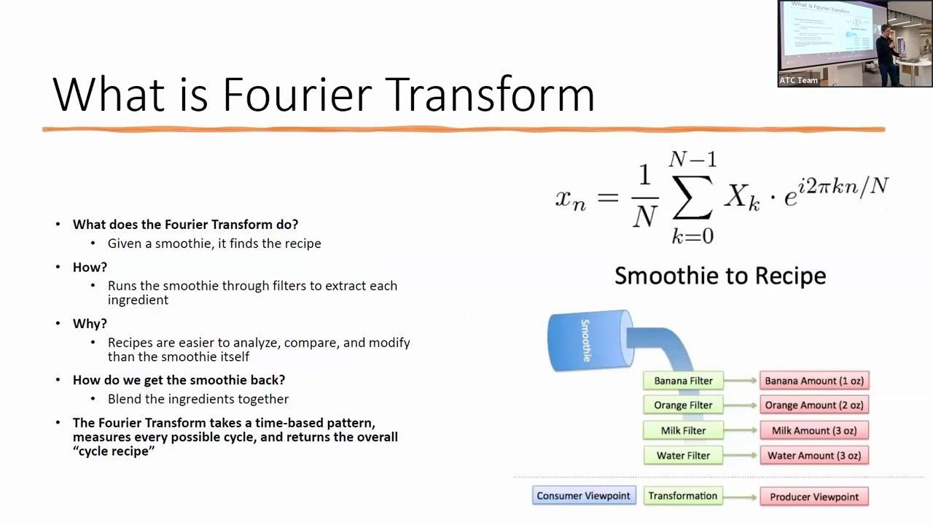